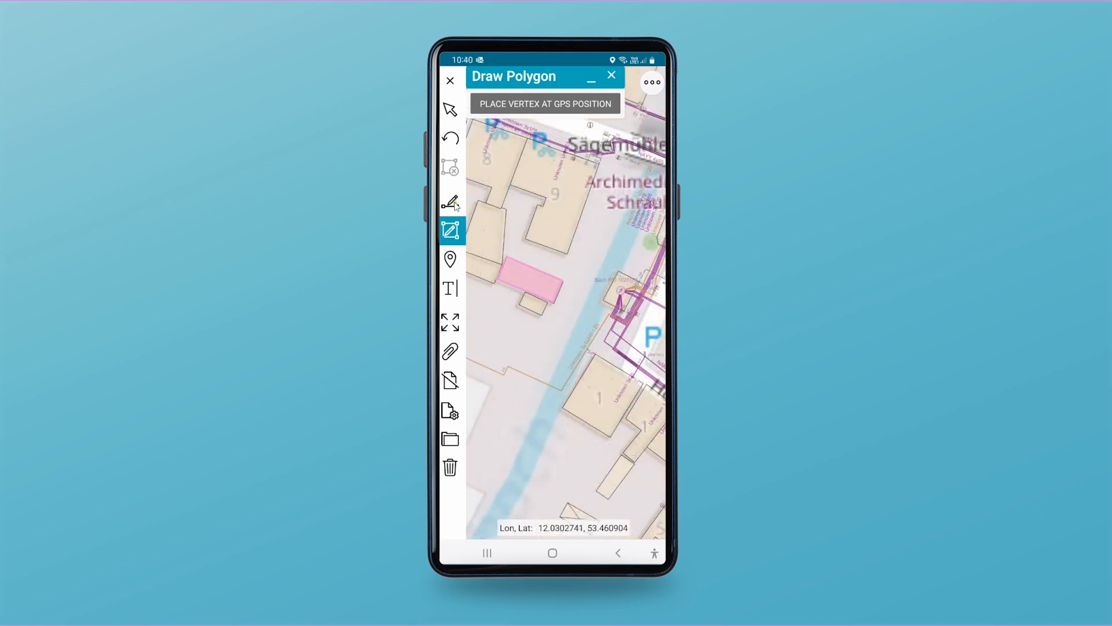
Draw a redline line from the pink polygon to the transformer with the Draw Line tool.
{"action": "left_click", "coordinate": [450, 201]}
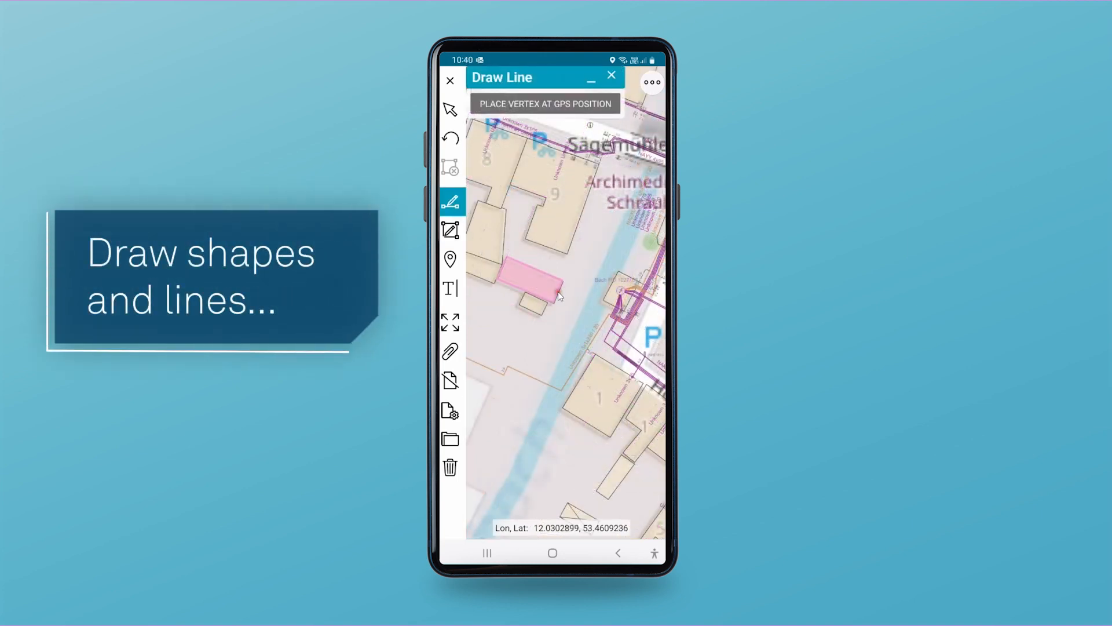
{"action": "left_click", "coordinate": [622, 296]}
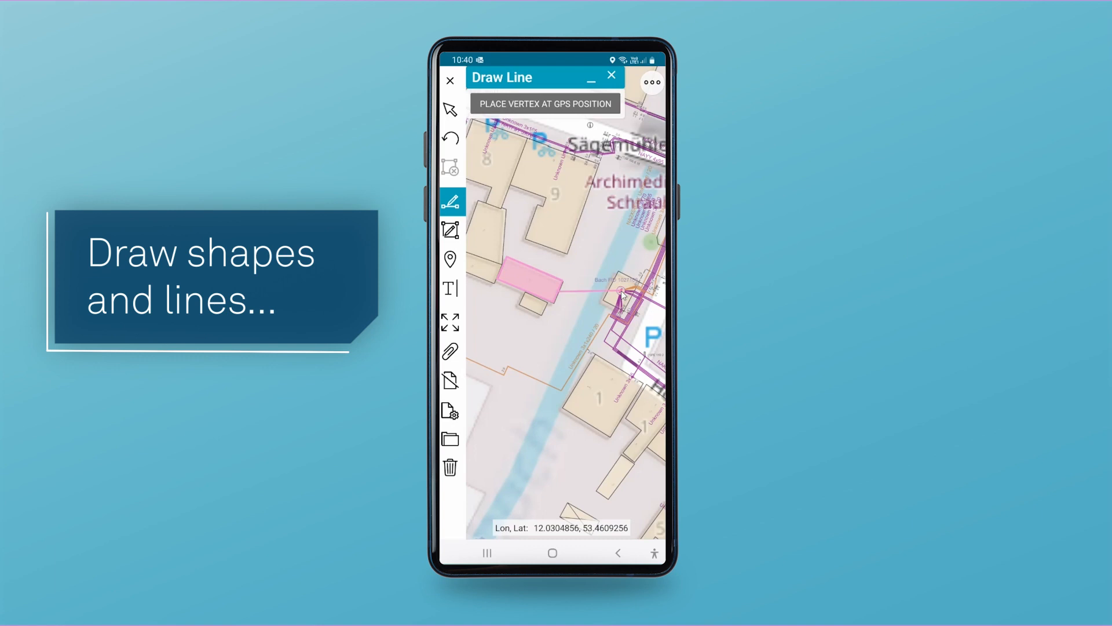
{"action": "left_click", "coordinate": [612, 77]}
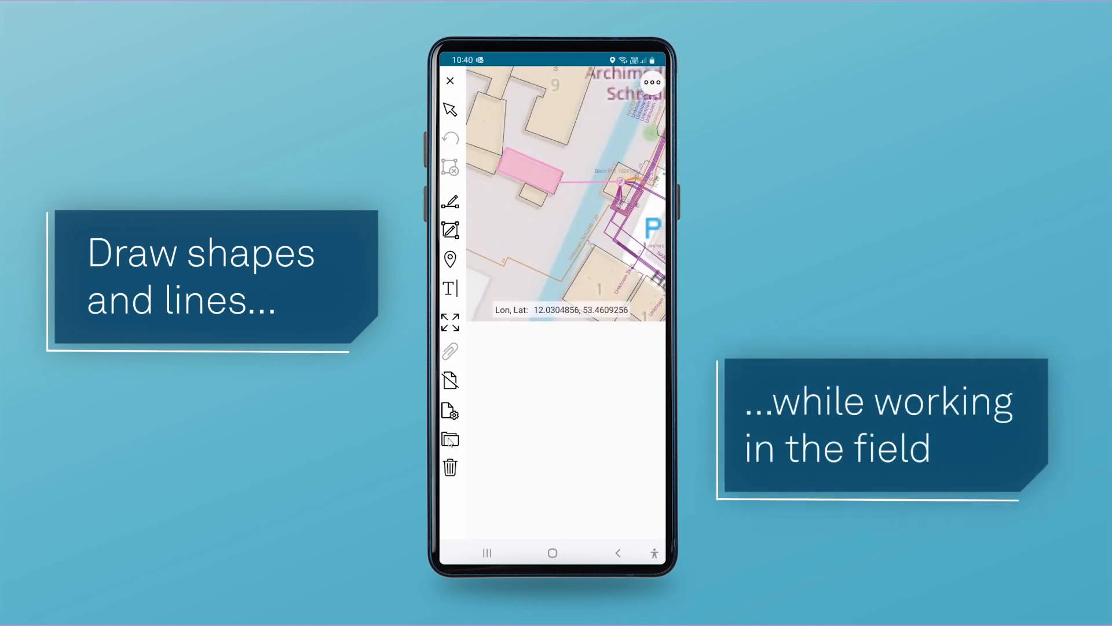
{"action": "left_click", "coordinate": [450, 438]}
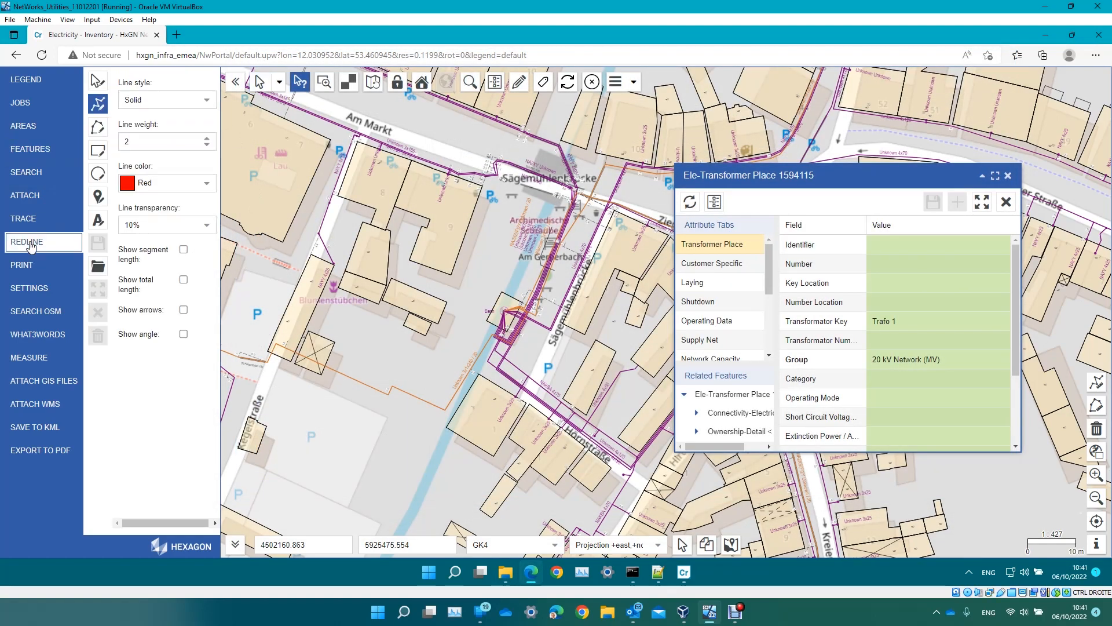
Choose redlineTest.xml from C:\Temp as the Redline XML import file.
{"action": "left_click", "coordinate": [205, 138]}
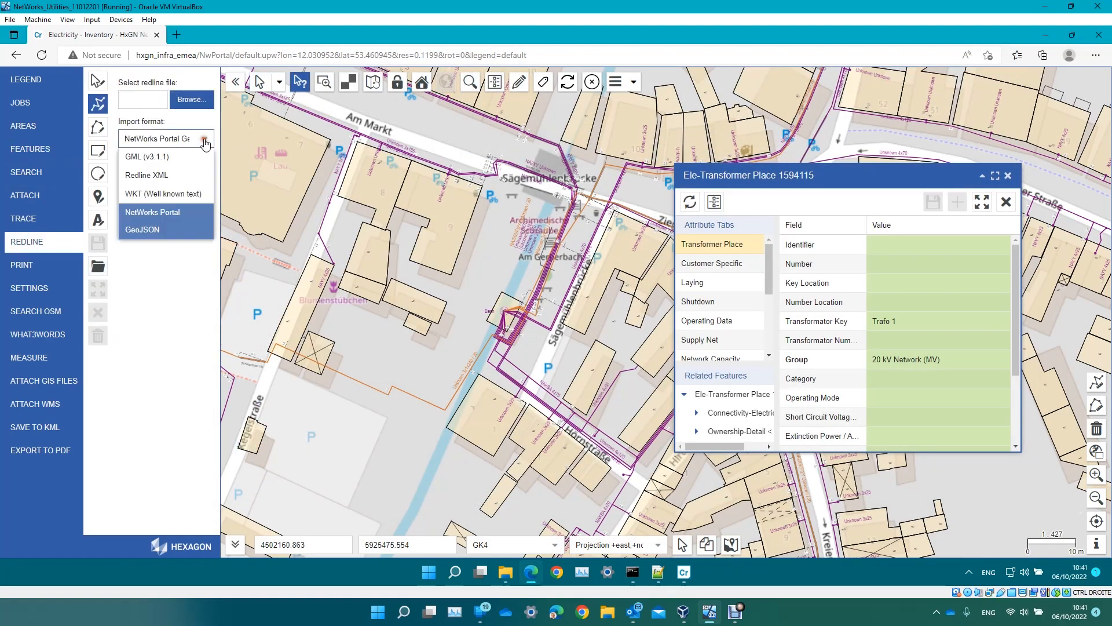
{"action": "left_click", "coordinate": [191, 99]}
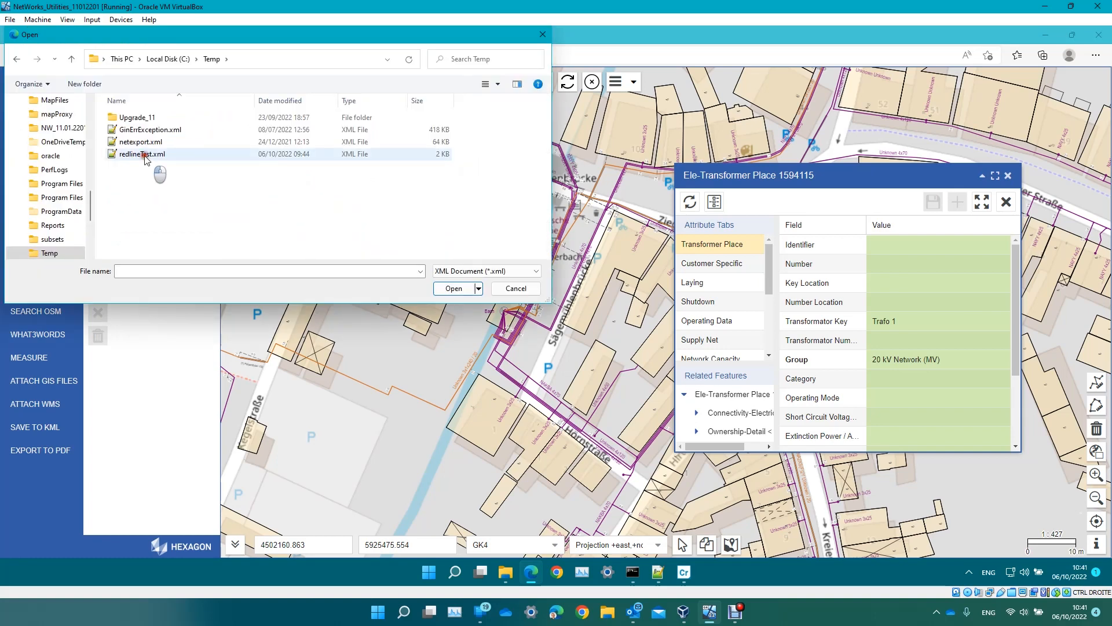
{"action": "left_click", "coordinate": [453, 289]}
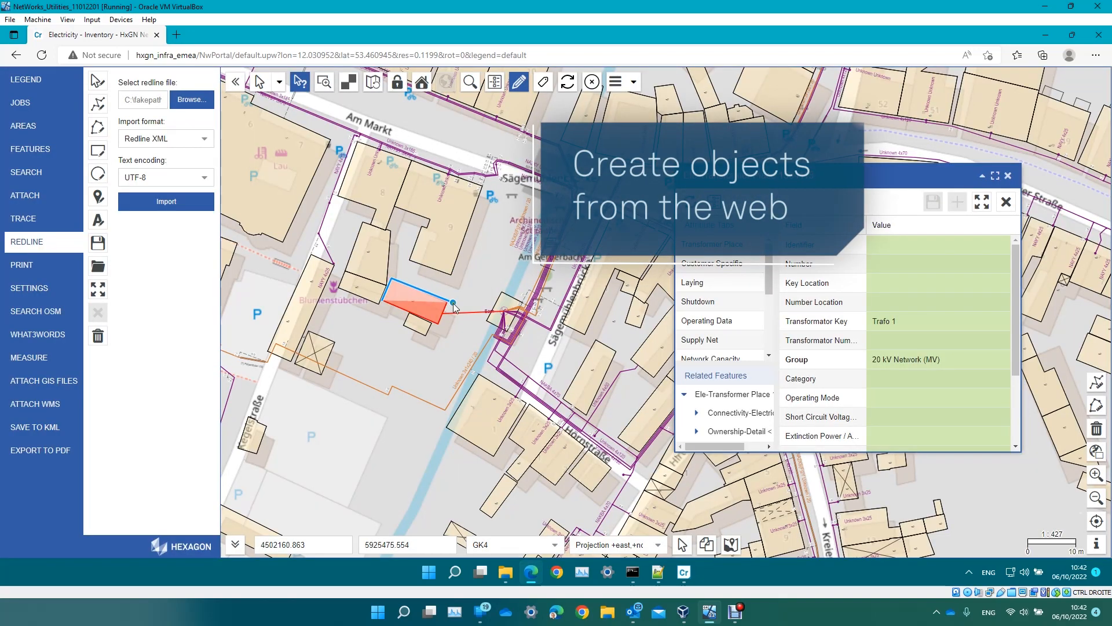
Zoom into the map to inspect the imported polygon and line beside the transformer.
{"action": "scroll", "scroll_direction": "up", "scroll_amount": 3}
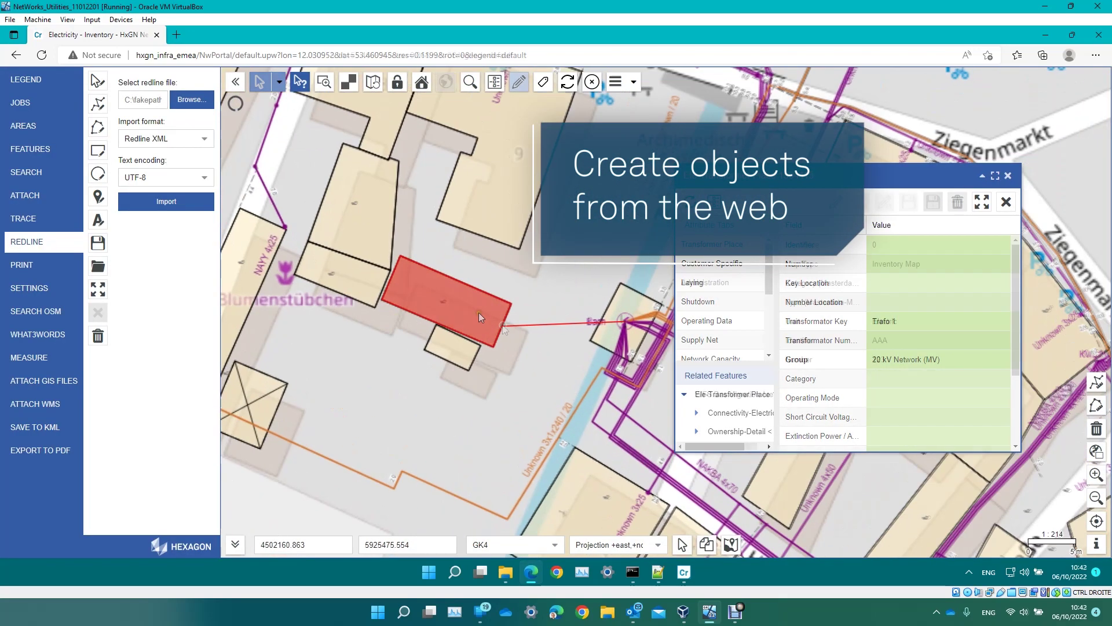